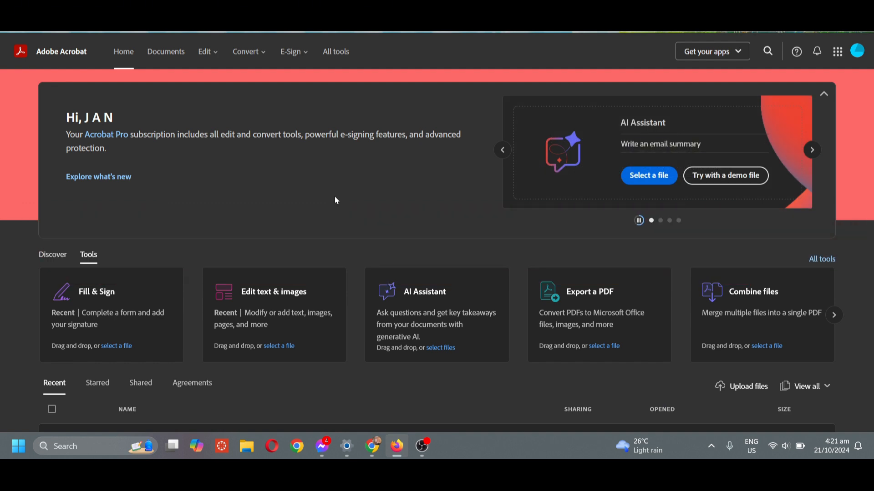
# Step: Show the E-Sign tools overview listing Fill & Sign, Request e-signatures and Add a signature
pyautogui.click(291, 51)
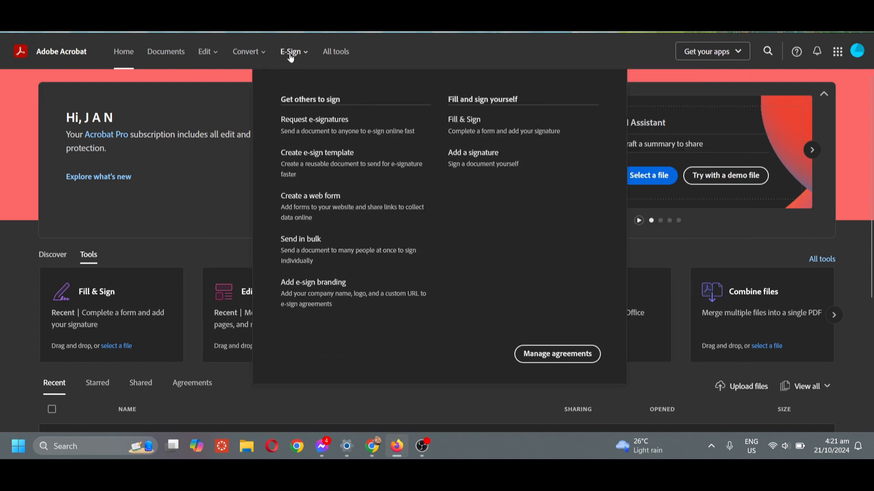
pyautogui.click(292, 51)
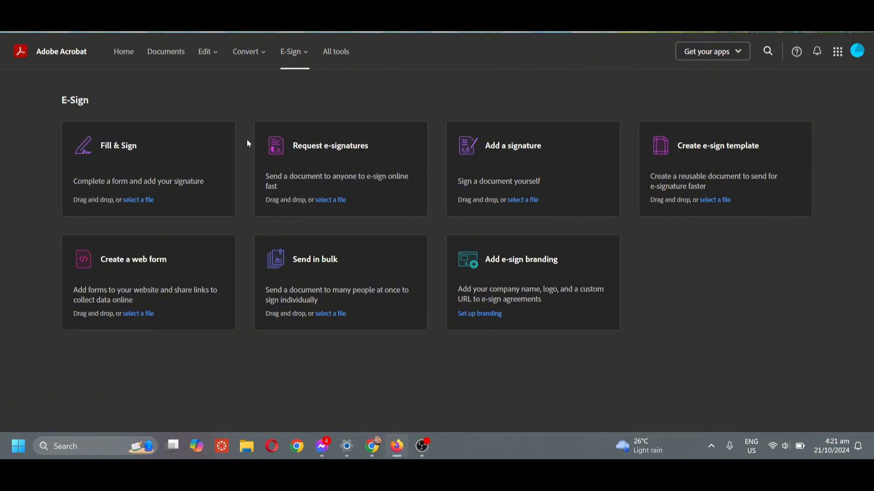
pyautogui.moveTo(492, 124)
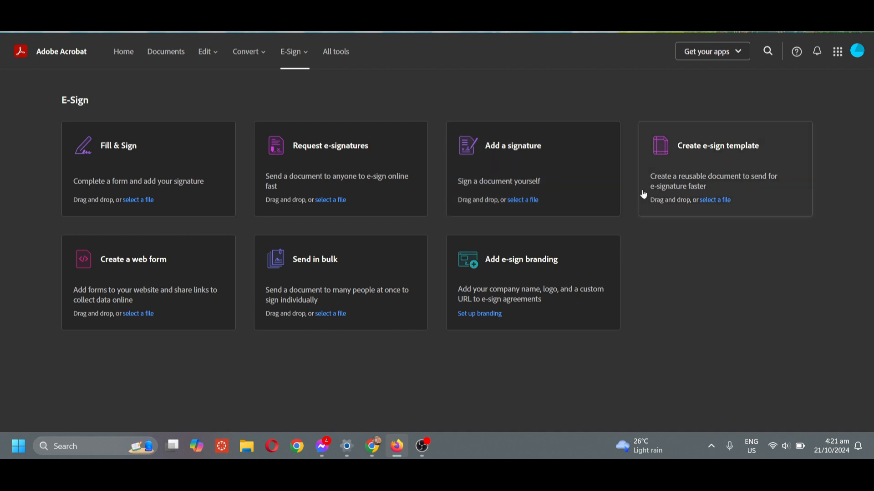
pyautogui.moveTo(657, 168)
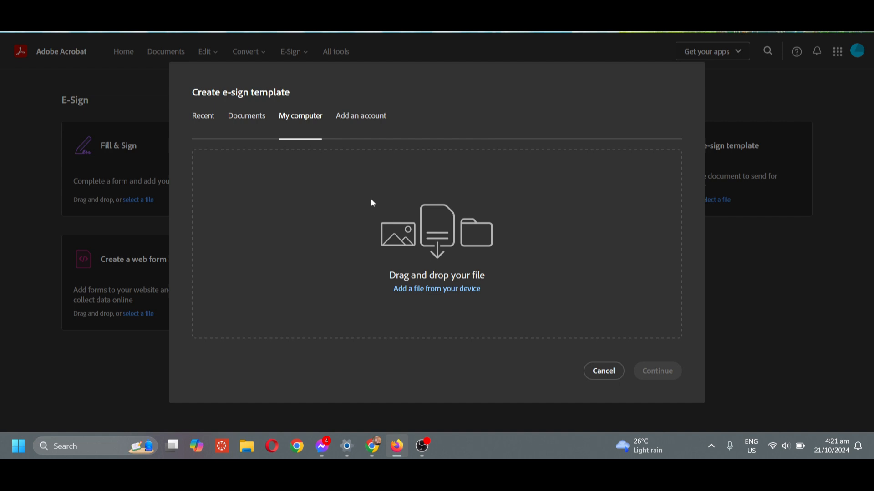
pyautogui.moveTo(249, 123)
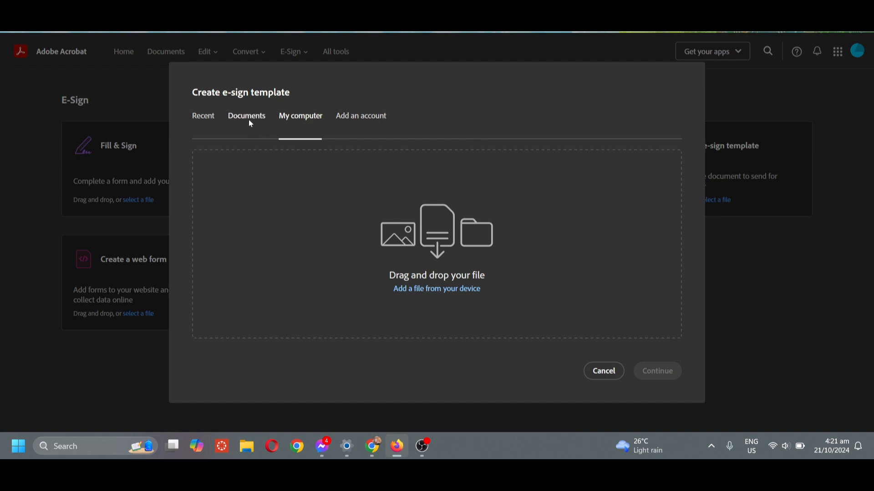
# Step: Browse the Documents and Add an account sources, then choose to add a file from this device
pyautogui.click(246, 116)
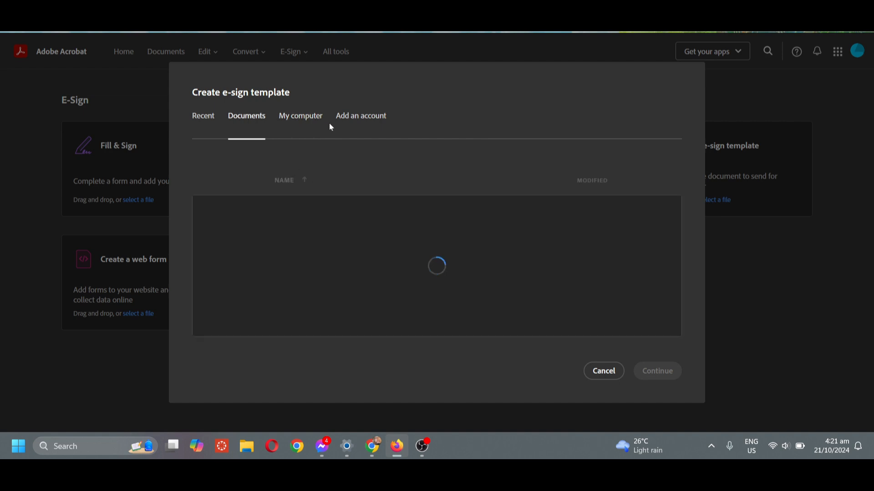
pyautogui.click(361, 116)
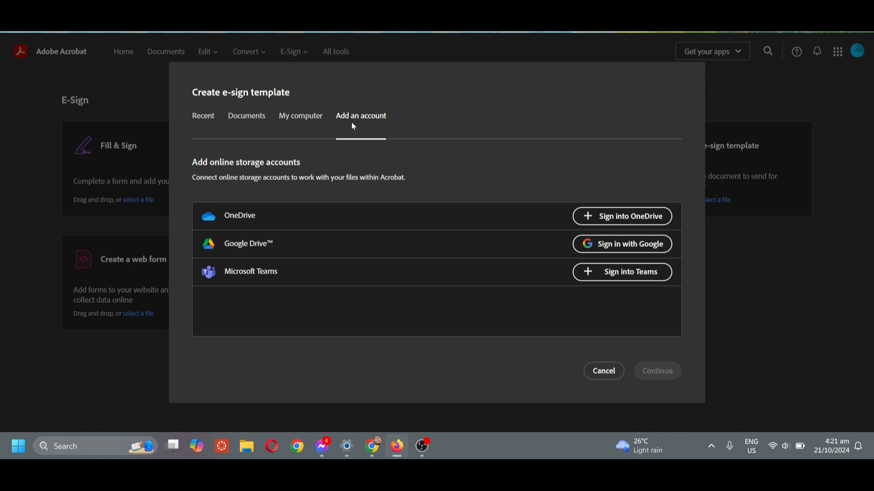
pyautogui.click(300, 116)
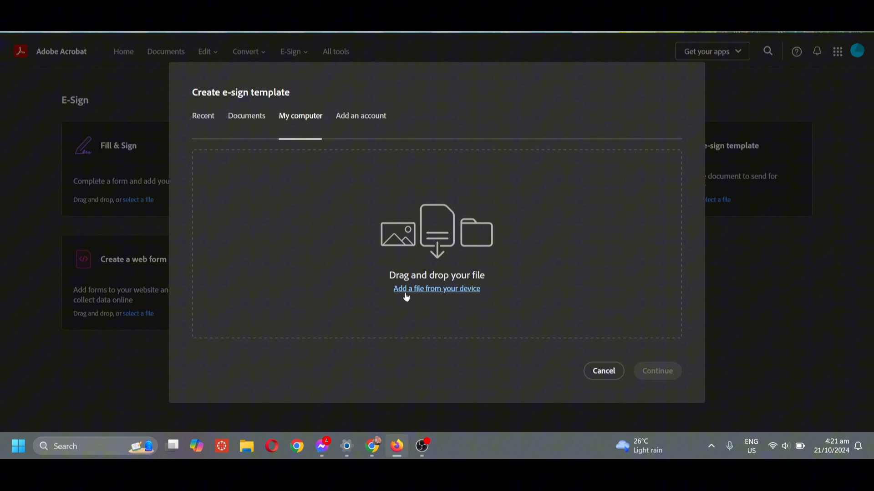
pyautogui.click(603, 371)
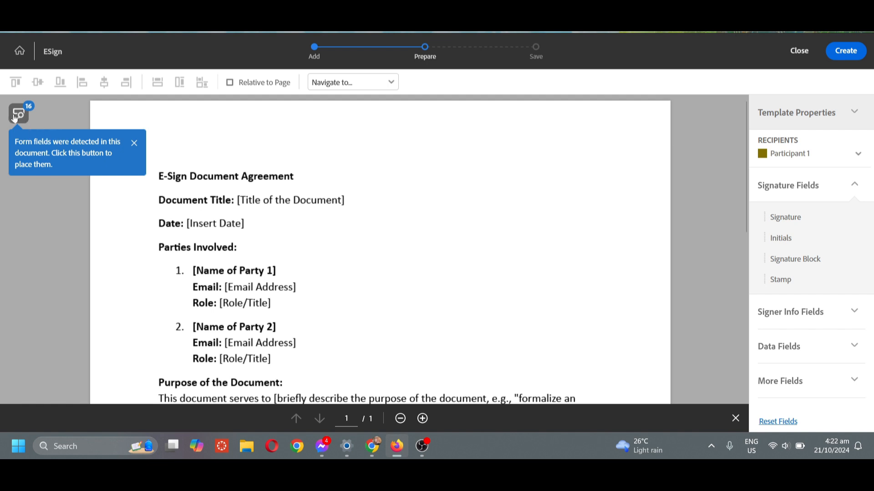
# Step: Place the auto-detected signature and date fields on the agreement and review them down the page
pyautogui.click(18, 115)
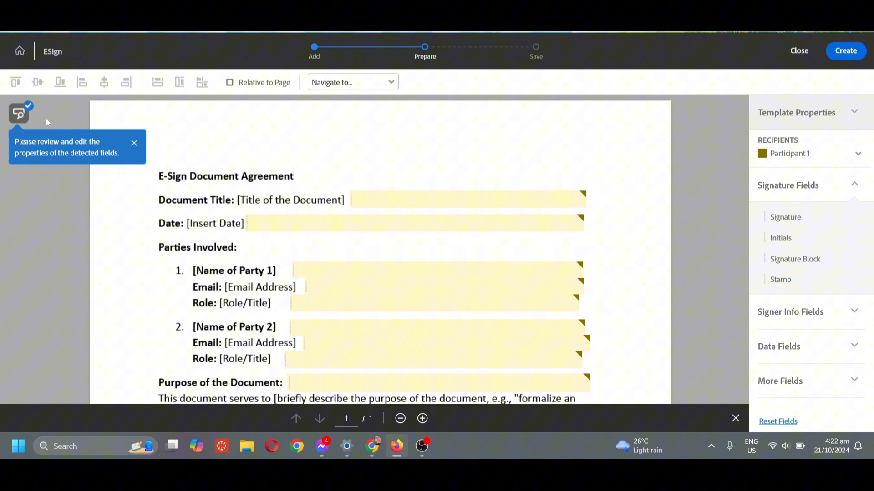
pyautogui.scroll(-3)
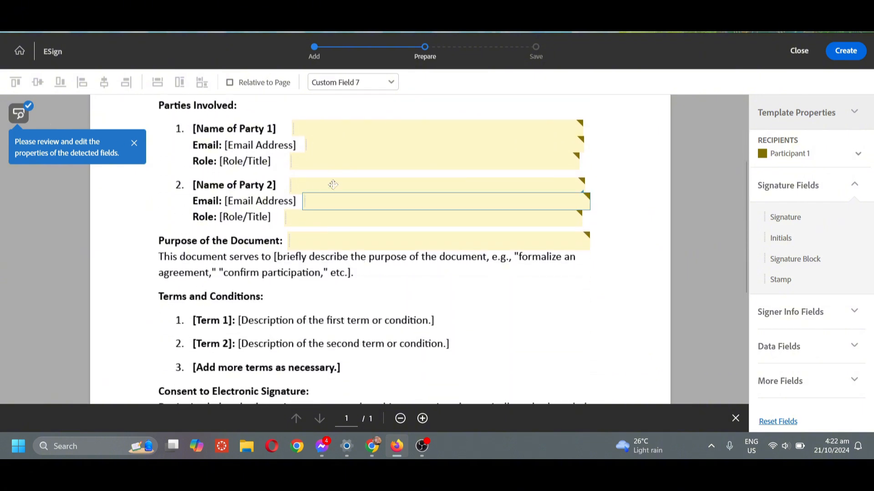
pyautogui.scroll(-3)
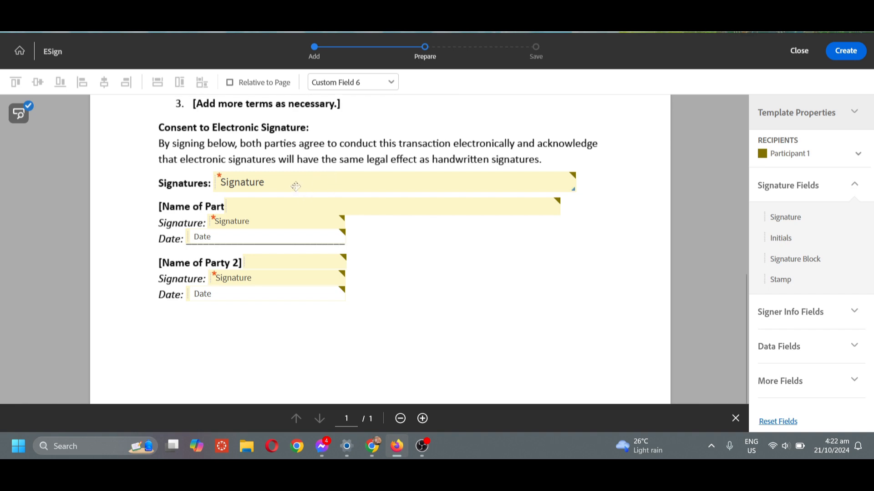
pyautogui.scroll(-3)
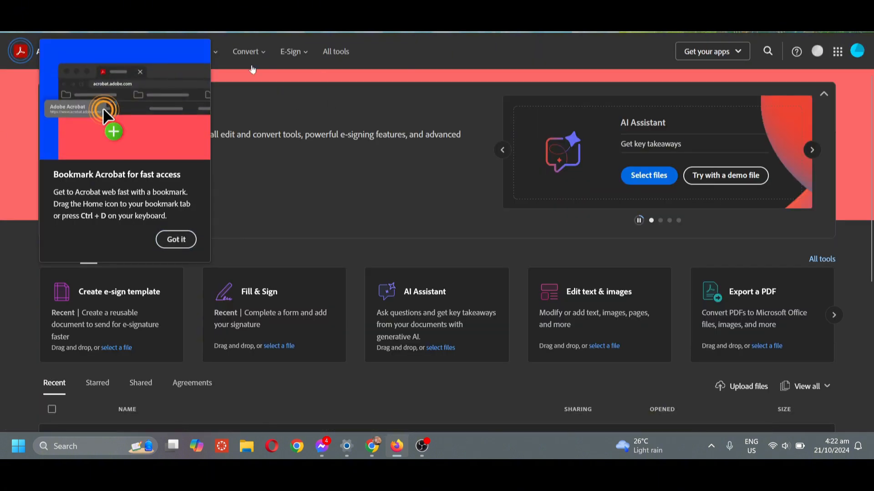
# Step: Return to the E-Sign tools page to start a Request e-signatures flow
pyautogui.click(290, 51)
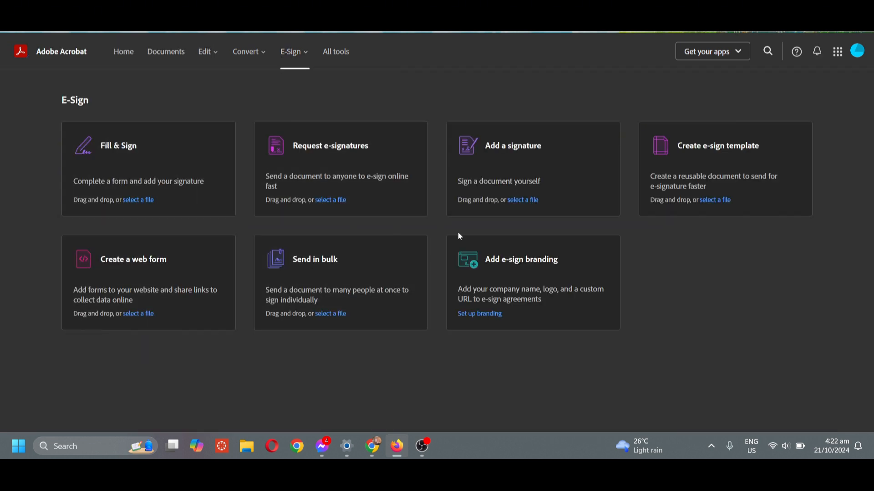
pyautogui.moveTo(368, 154)
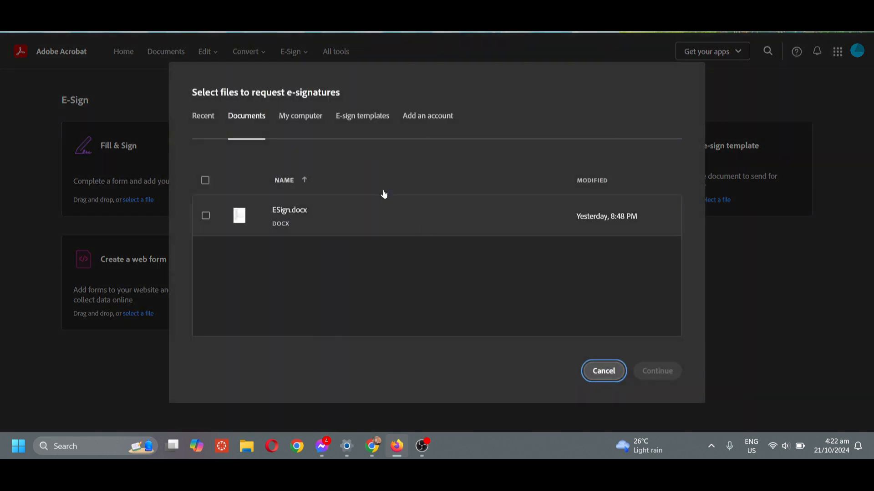
pyautogui.moveTo(383, 214)
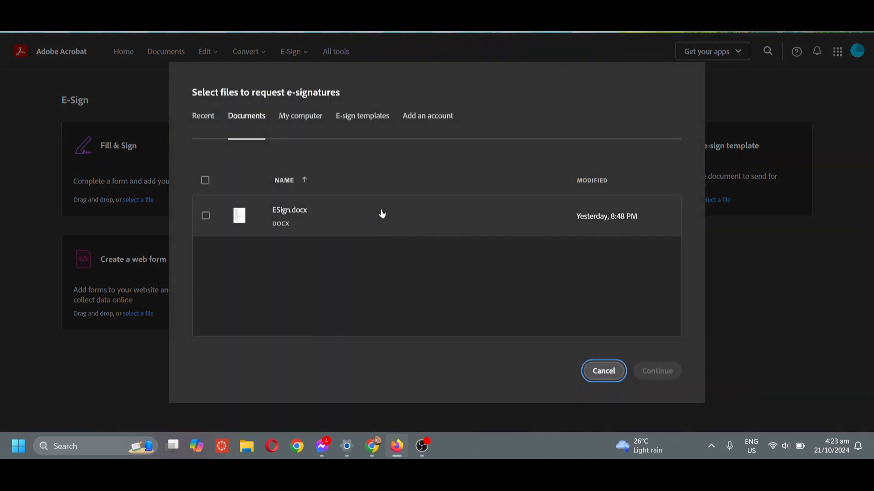
# Step: Select the ESign template modified Just now from the E-sign templates list
pyautogui.click(362, 116)
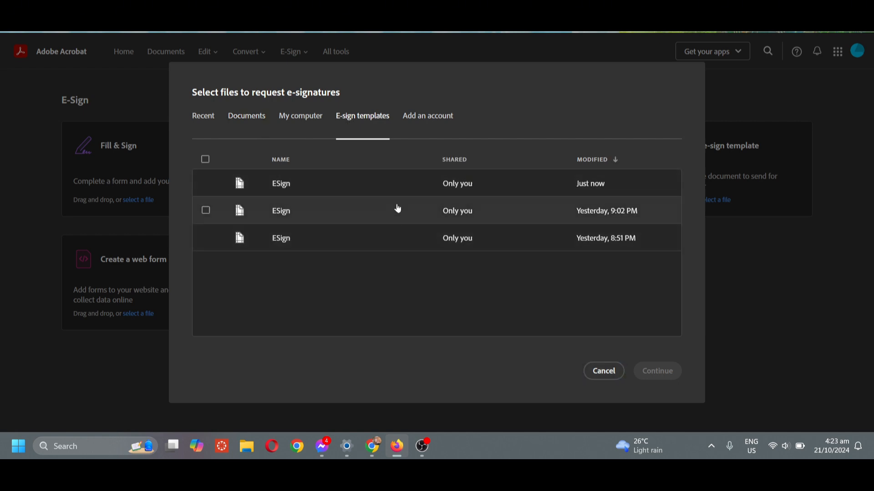
pyautogui.moveTo(401, 198)
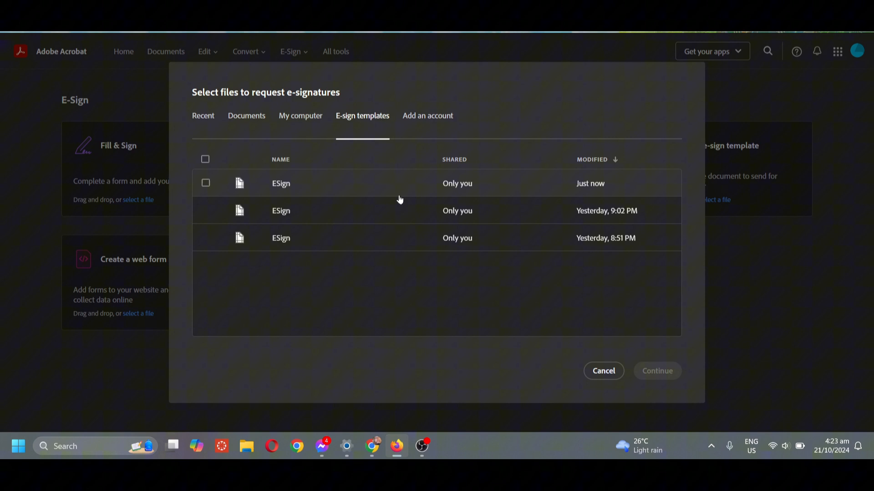
pyautogui.click(206, 183)
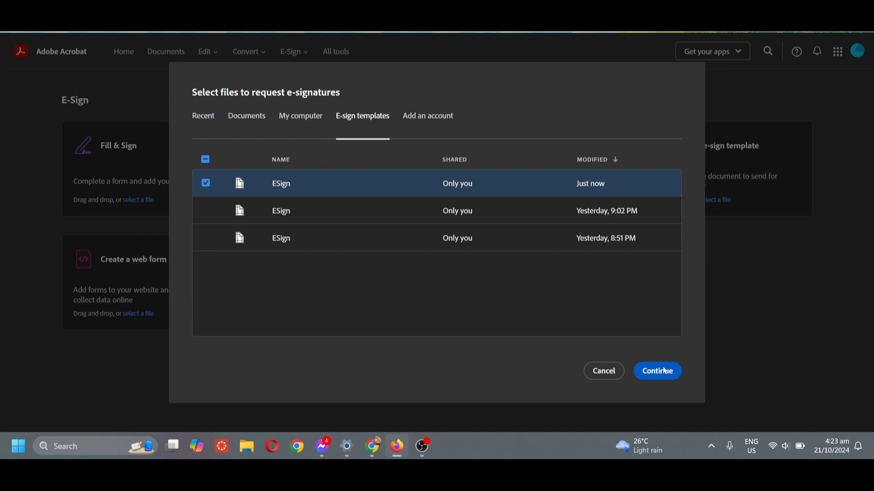
# Step: Continue with the chosen ESign template and confirm it on Review files to start processing
pyautogui.click(657, 371)
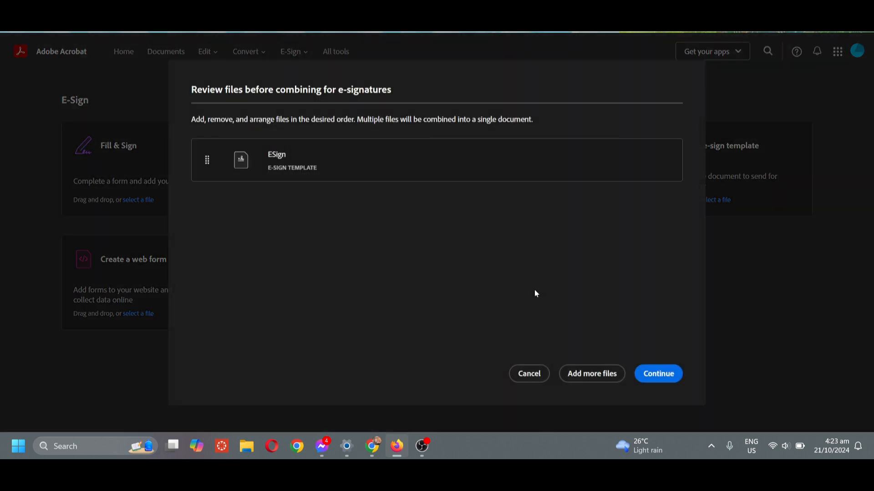
pyautogui.moveTo(640, 374)
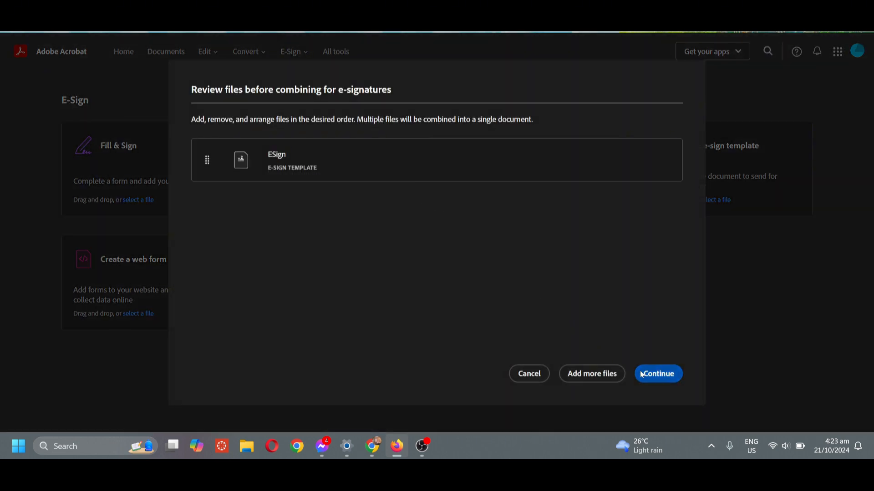
pyautogui.click(658, 373)
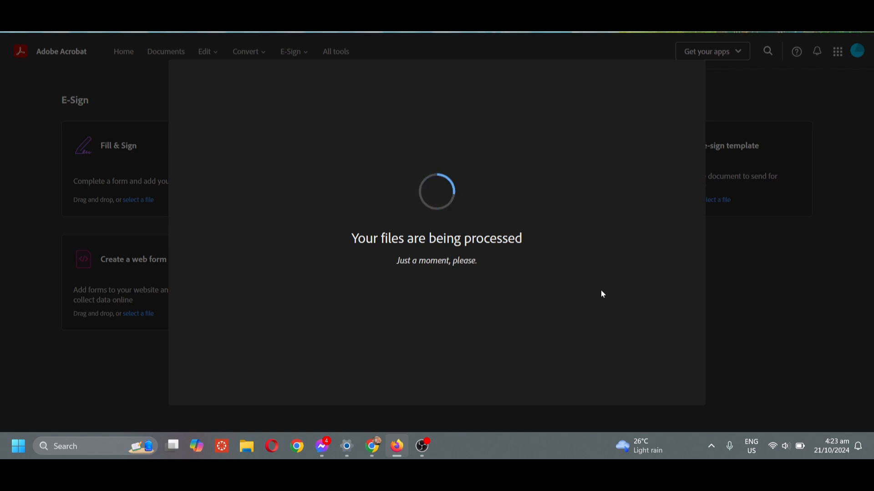
pyautogui.moveTo(534, 273)
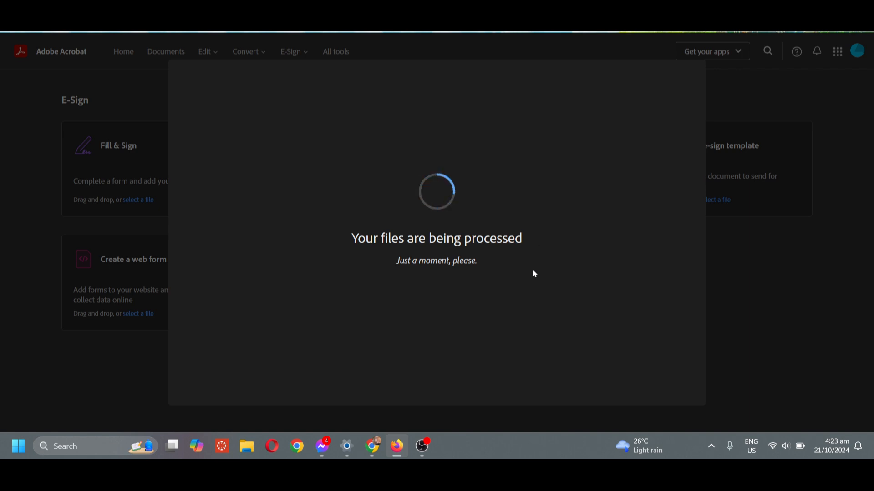